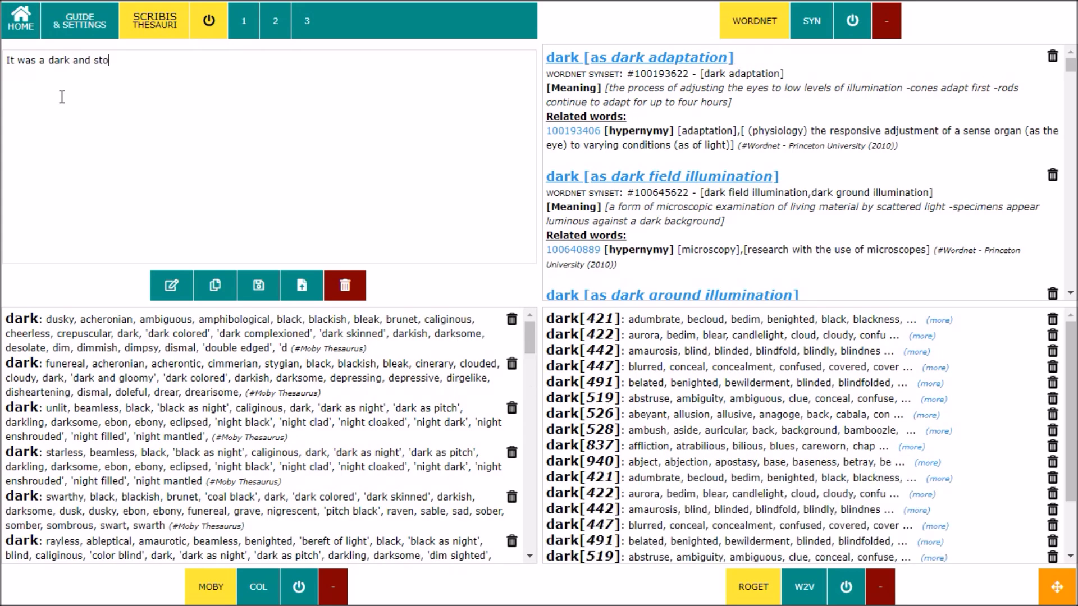
Step: Finish the phrase 'It was a dark and stormy night' so the panels look up 'night'
type("rmy ni")
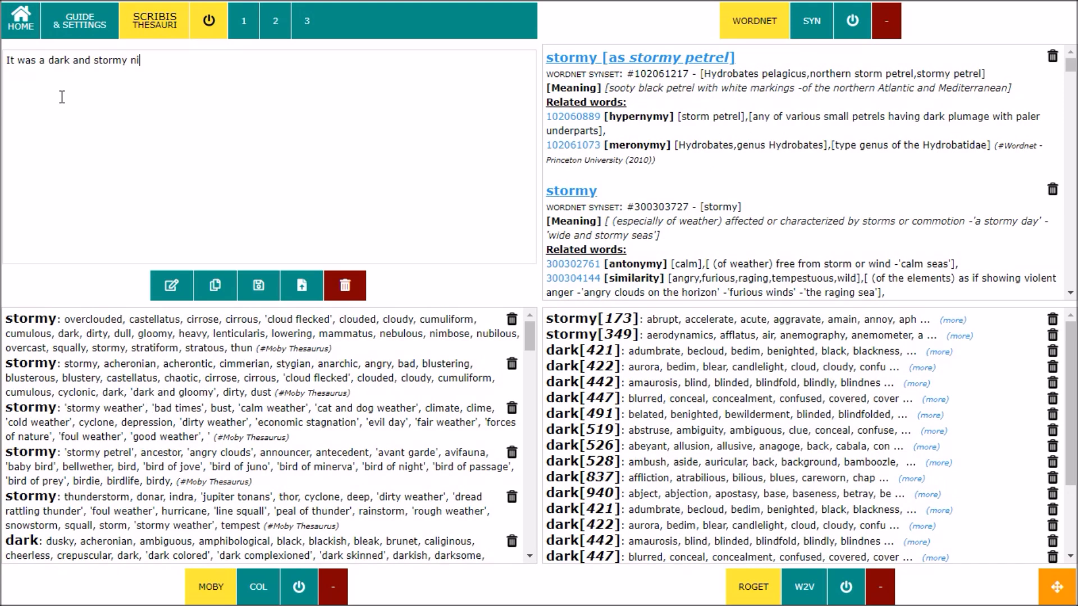
type("ght")
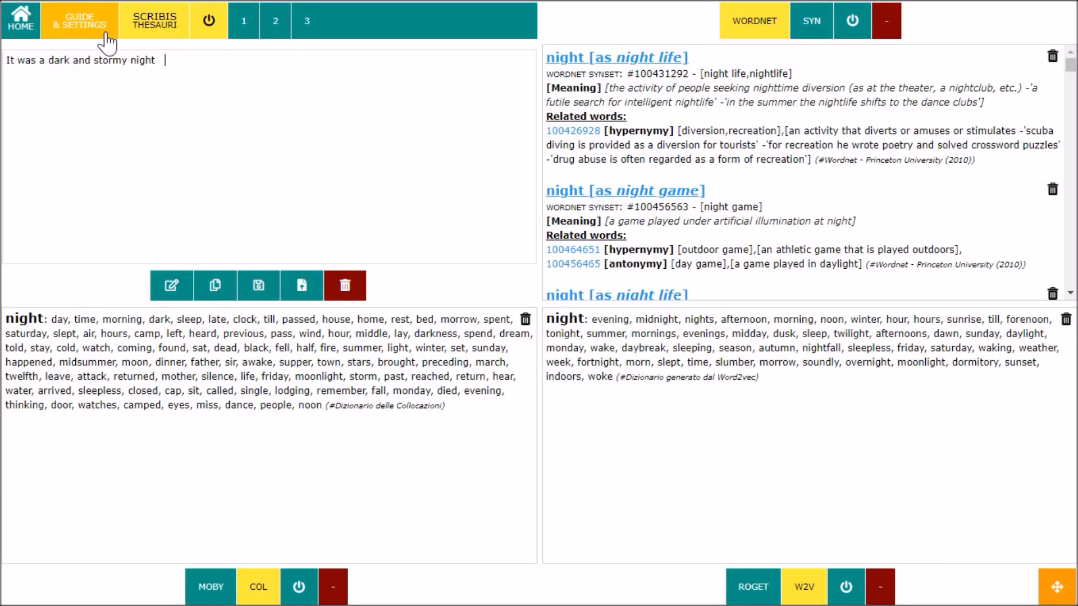
Step: Visit Guide & Settings, retype 'It was a dark', and switch off the Moby/COL lookups
left_click(153, 21)
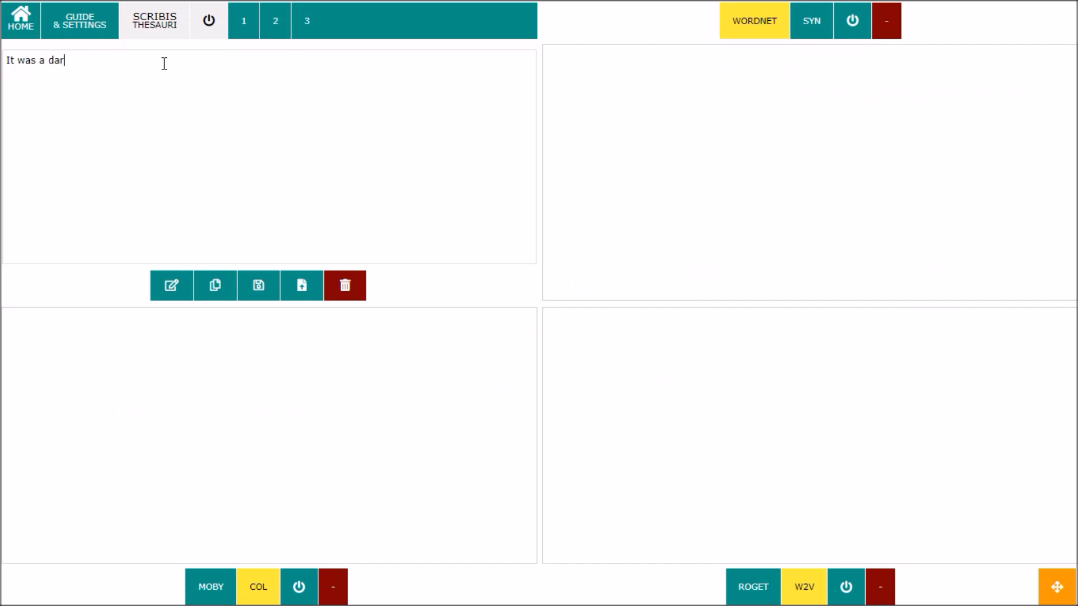
type("k")
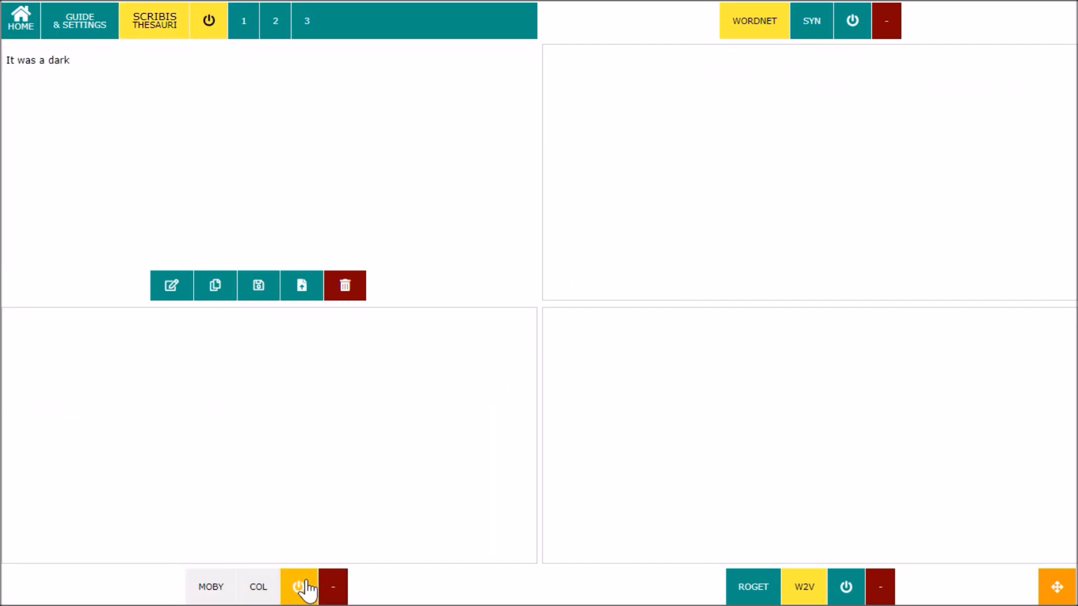
left_click(298, 586)
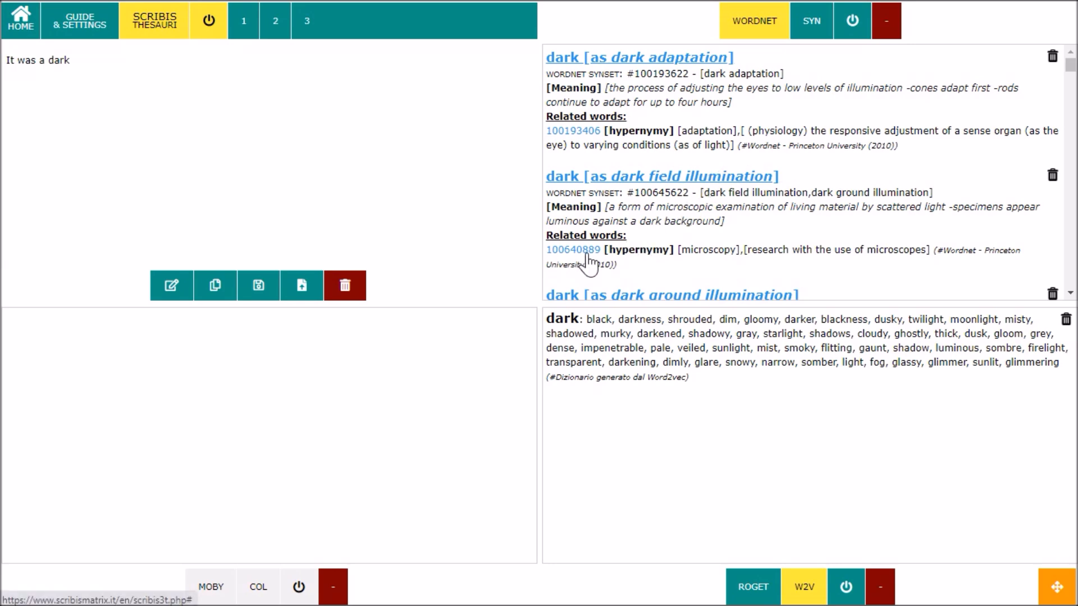
Step: Follow the hypernymy link 100640889 from 'dark' and scroll through the microscopy and research entries
left_click(572, 249)
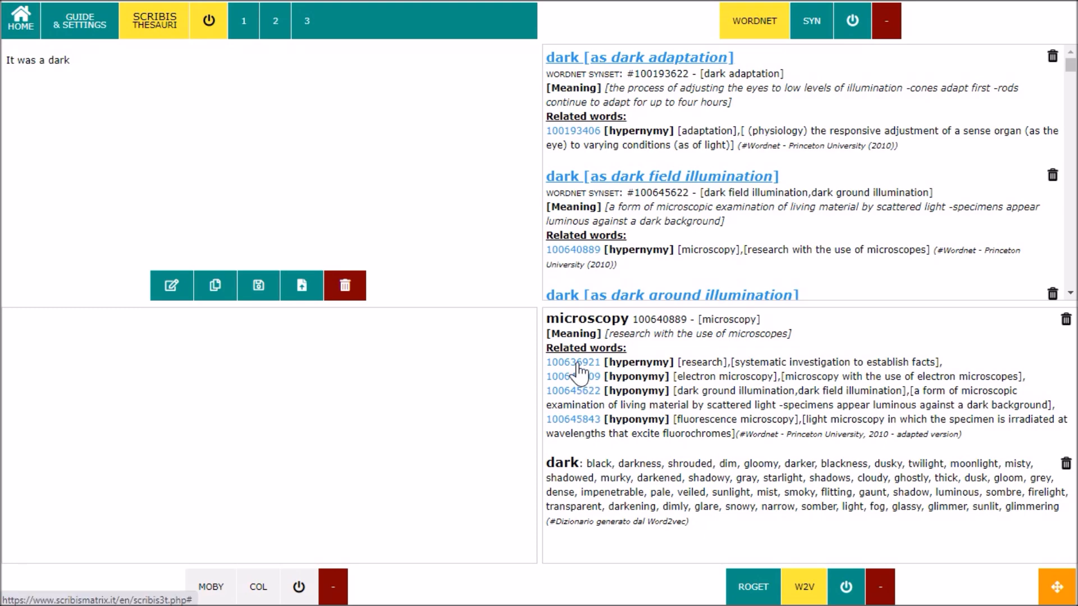
scroll("down", 3)
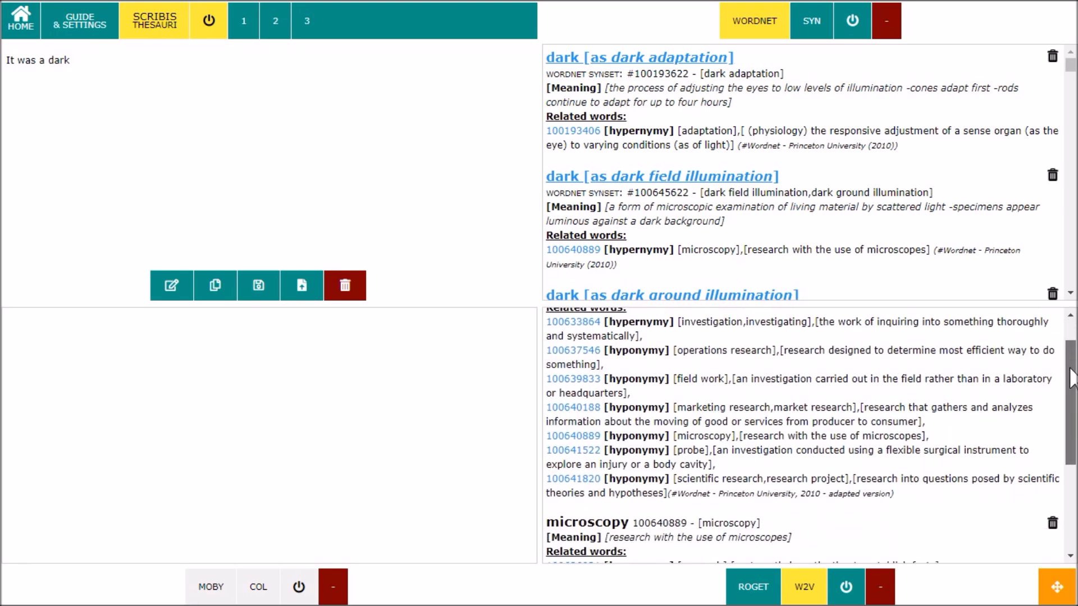
scroll("down", 3)
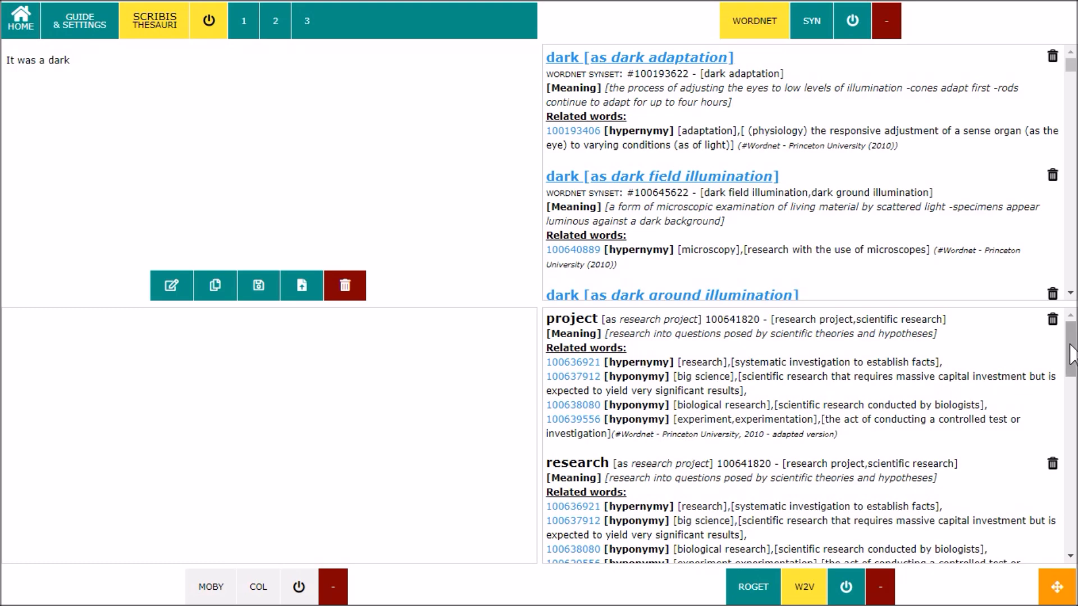
scroll("down", 3)
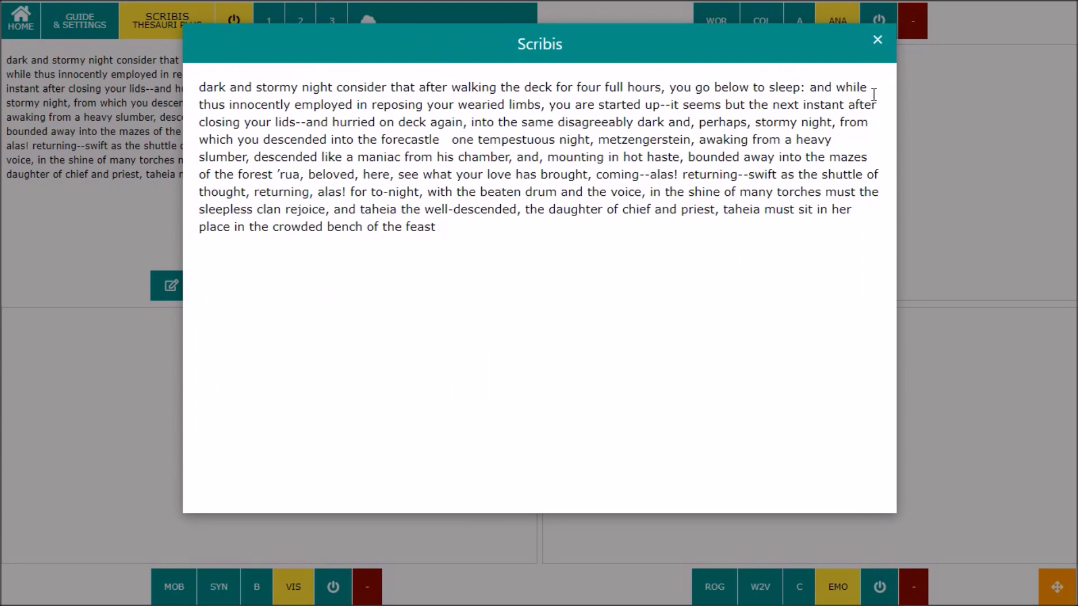
Step: Close the passage preview, copy the generated passage and store it into the note
left_click(877, 39)
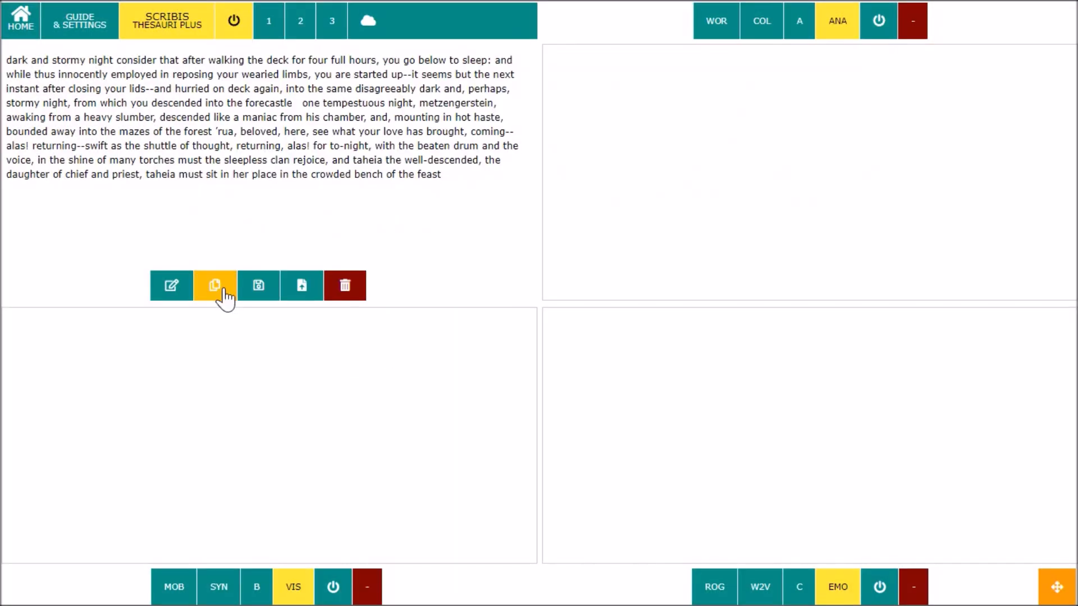
left_click(344, 286)
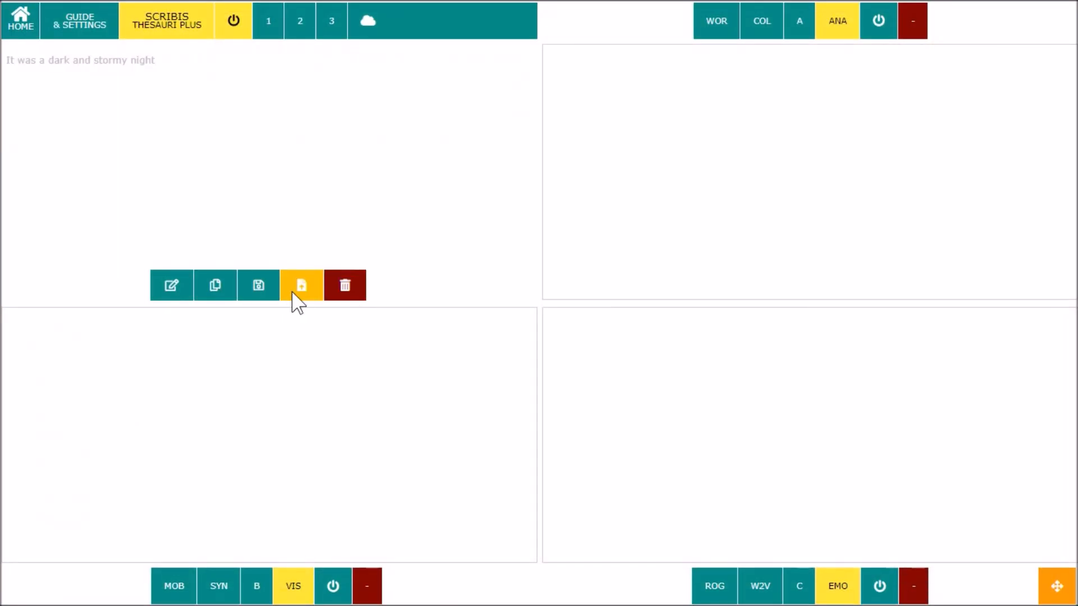
left_click(301, 284)
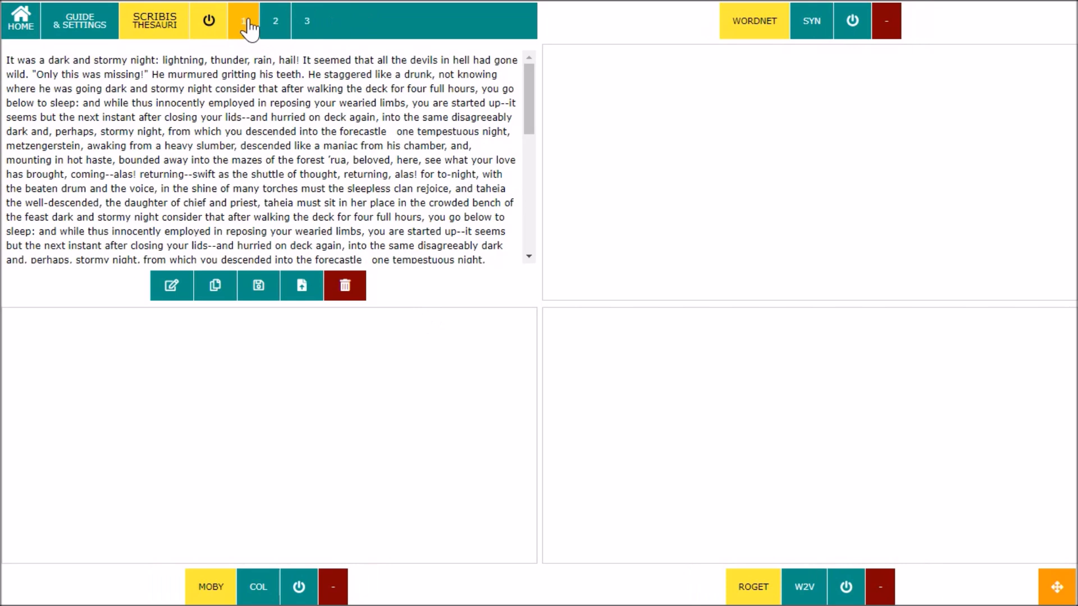
Step: Check note 1 holding the appended passage, then move to the empty note 2
left_click(274, 20)
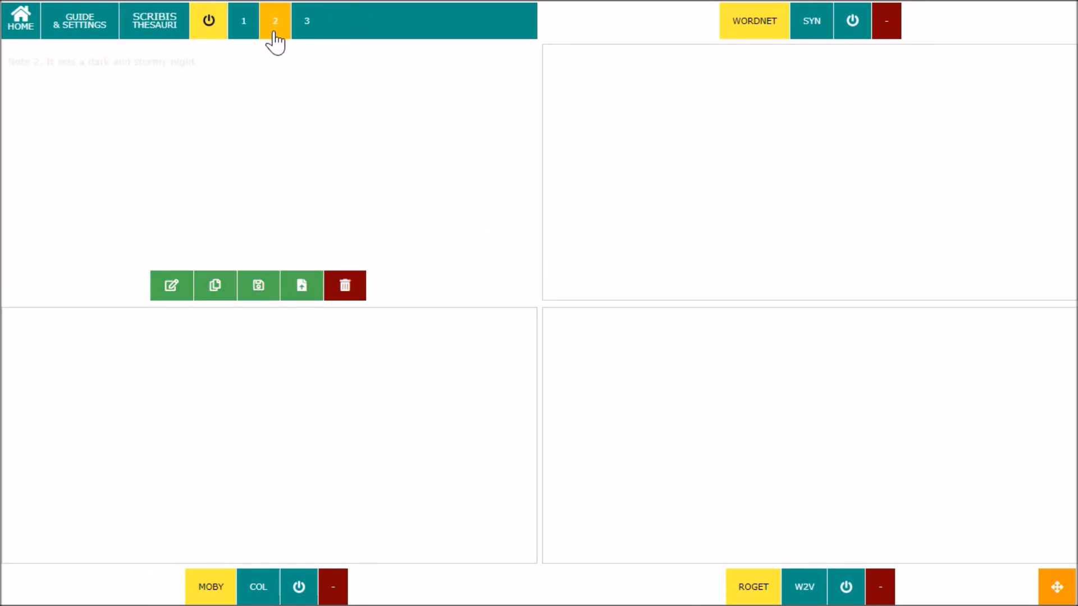
left_click(307, 20)
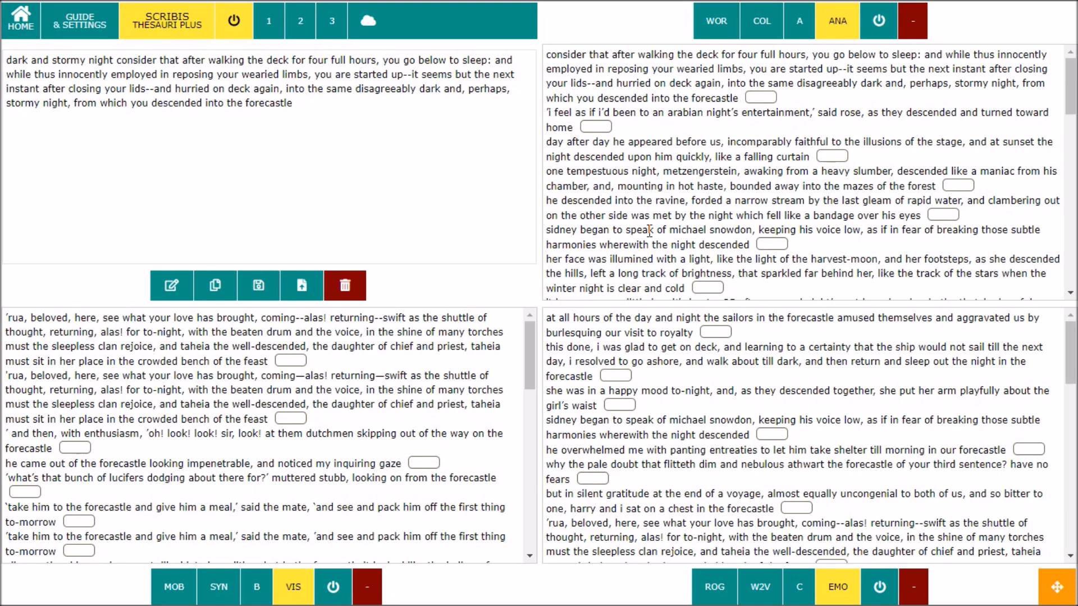
mouse_move(705, 244)
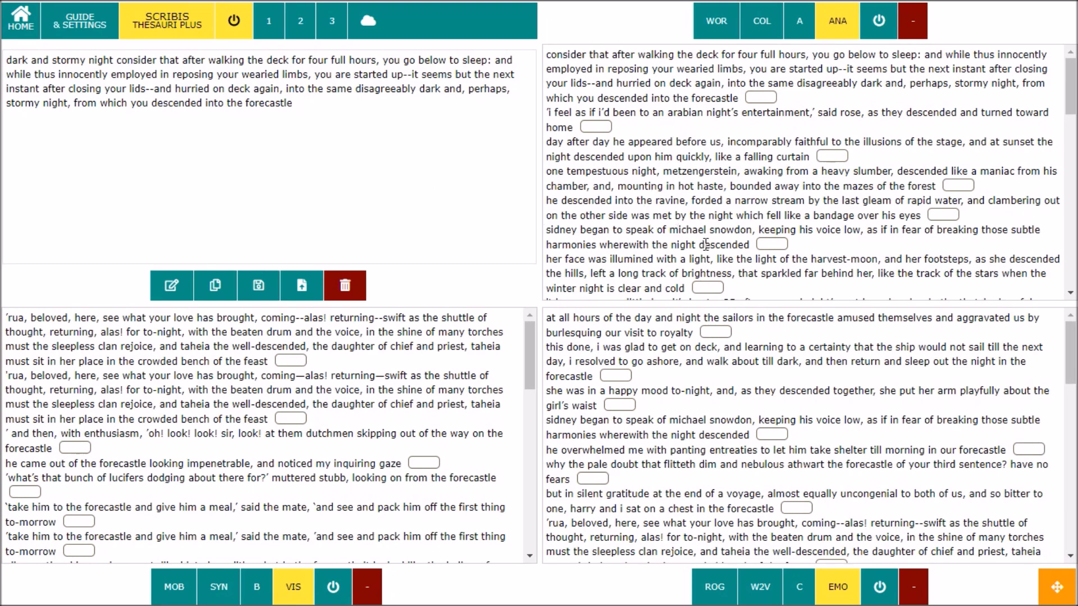
Step: Append the metzengerstein and 'rua, beloved' suggested sentences after 'forecastle' in the passage
left_click(299, 104)
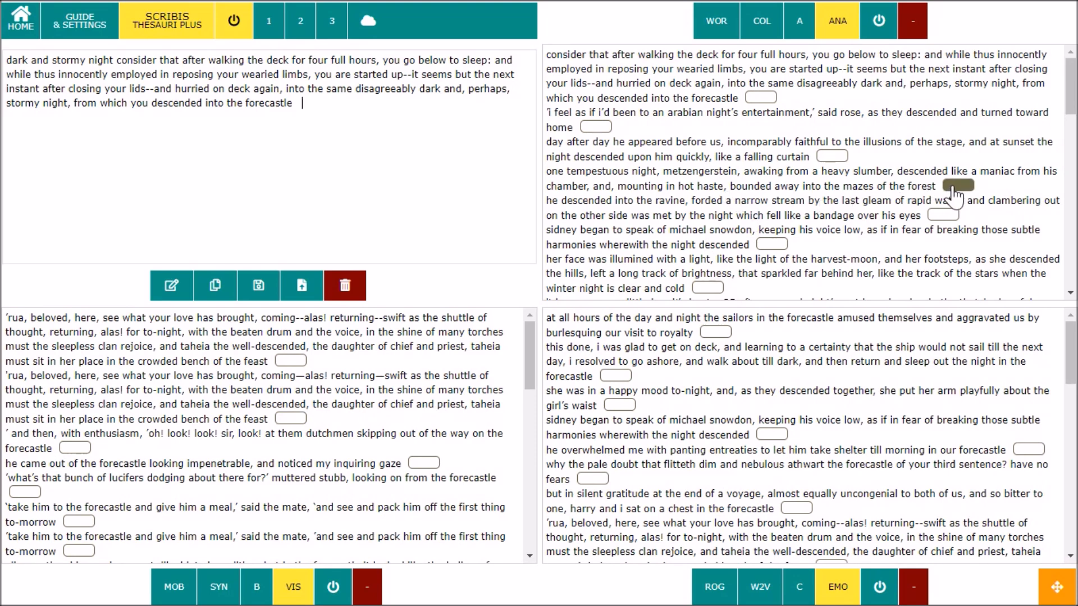
left_click(957, 185)
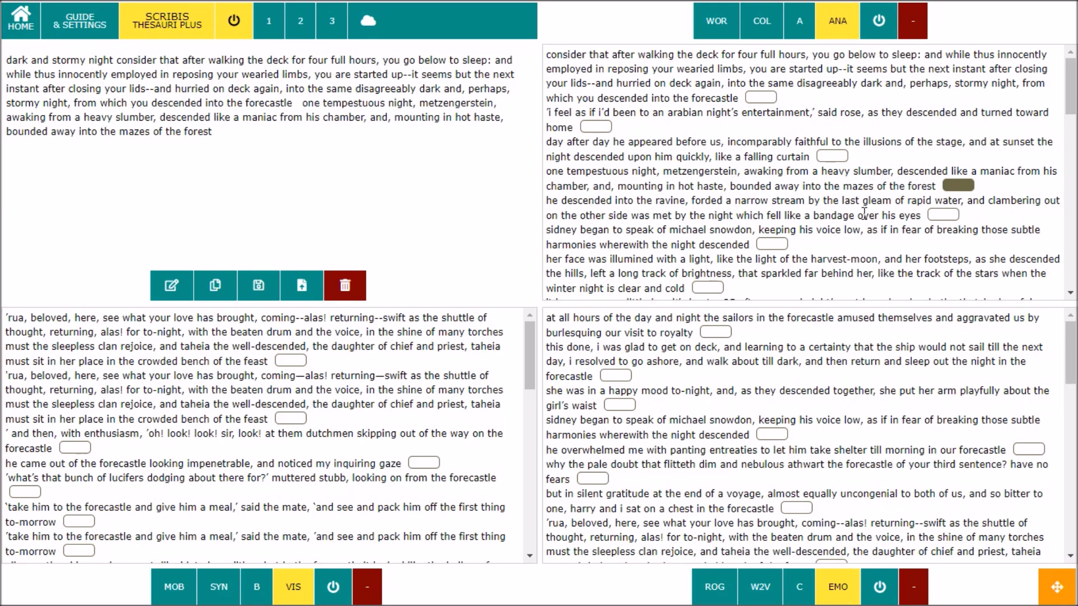
mouse_move(599, 349)
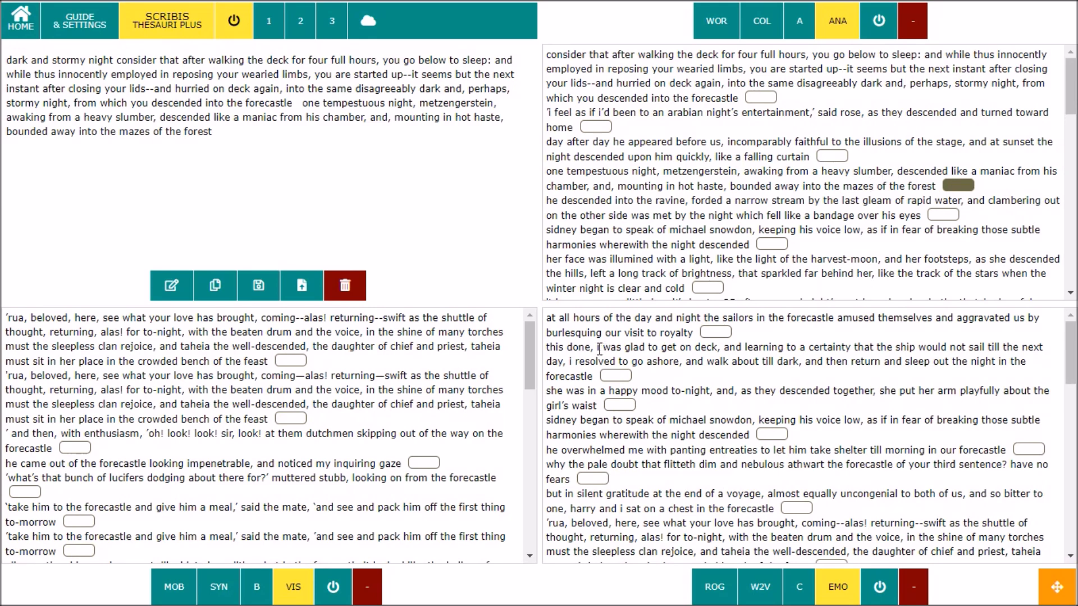
left_click(290, 361)
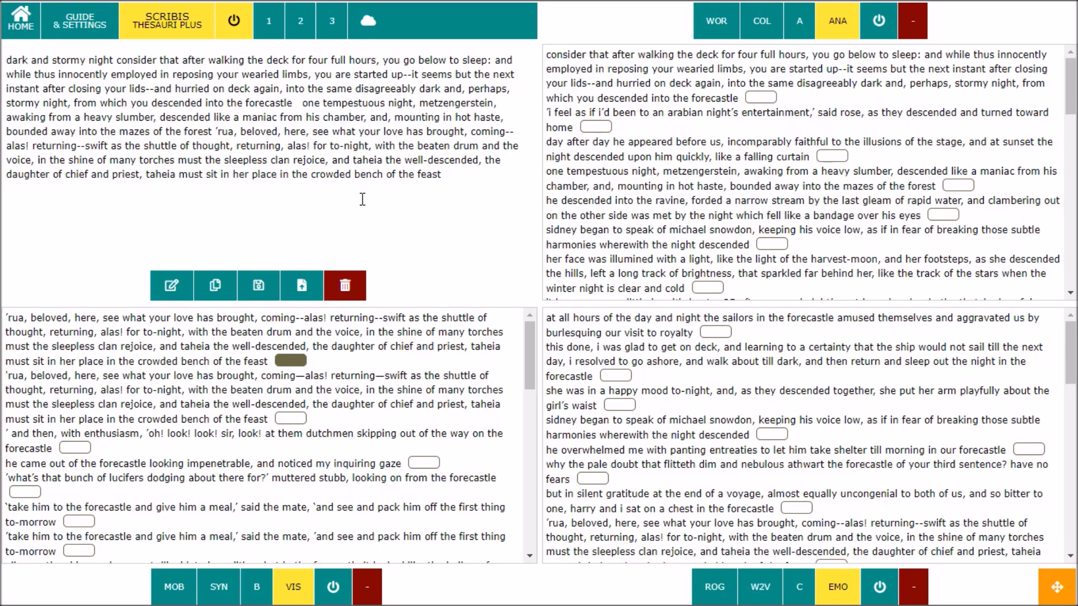
Step: Draw word clouds of the passage (descended, forecastle, crowded-bench) in the lower panels
left_click(369, 20)
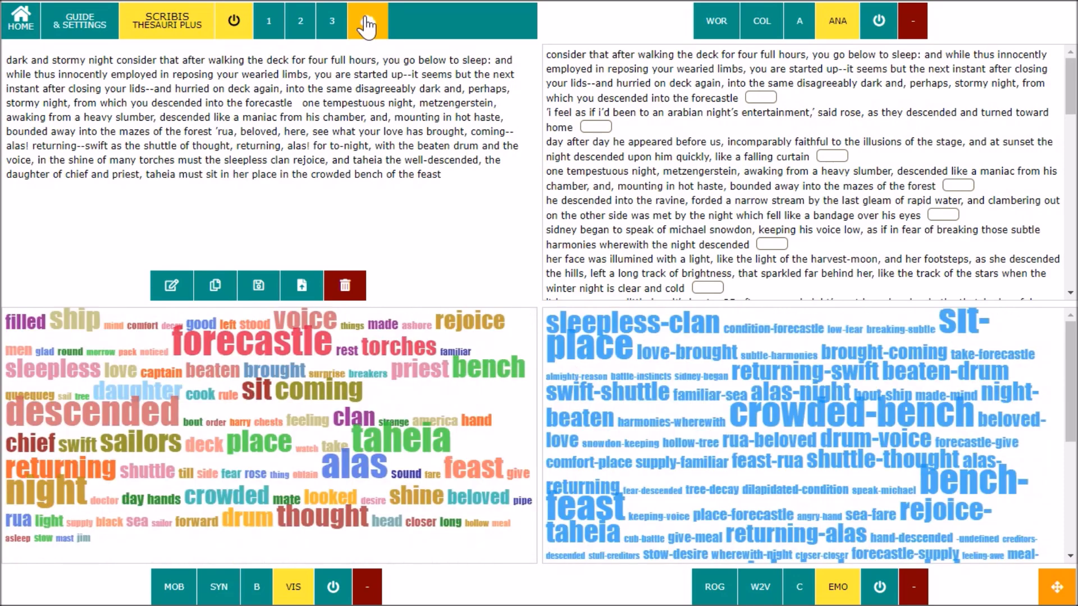
left_click(368, 20)
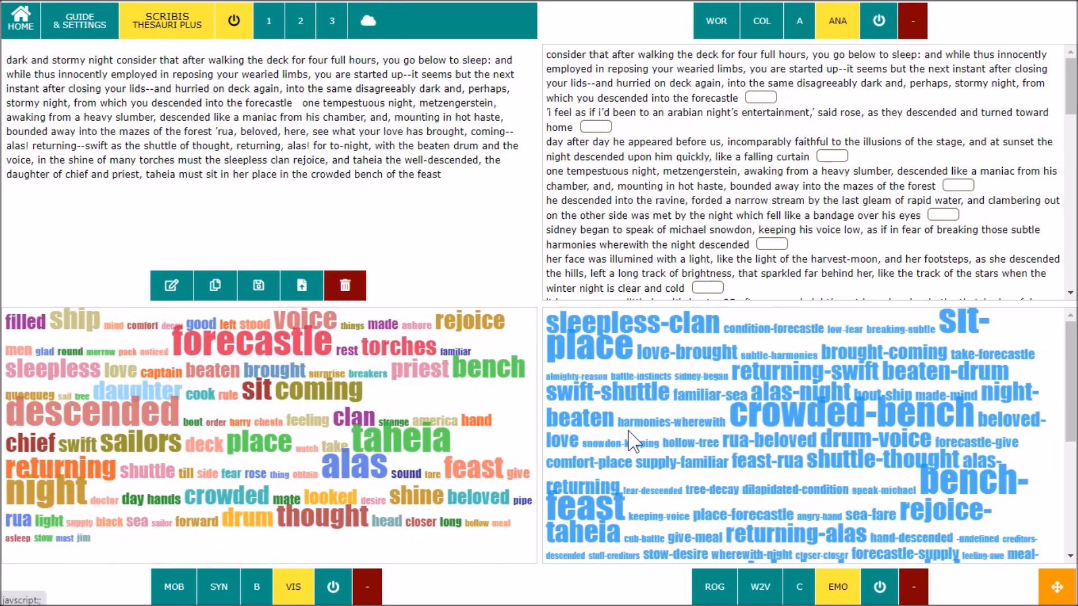